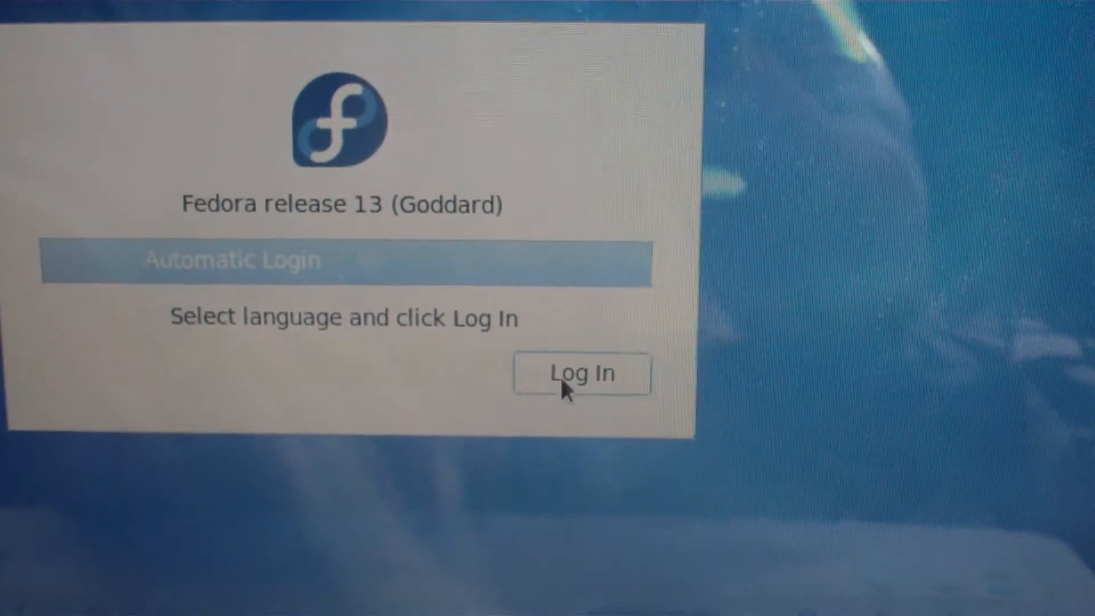
- Log in to the live session with Automatic Login selected
left_click(582, 373)
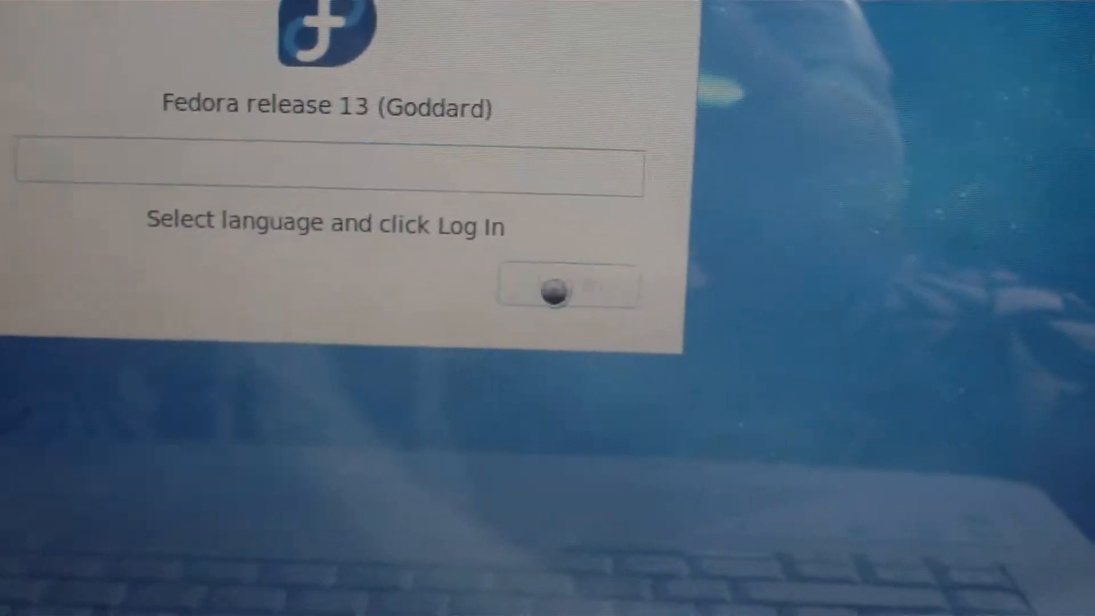